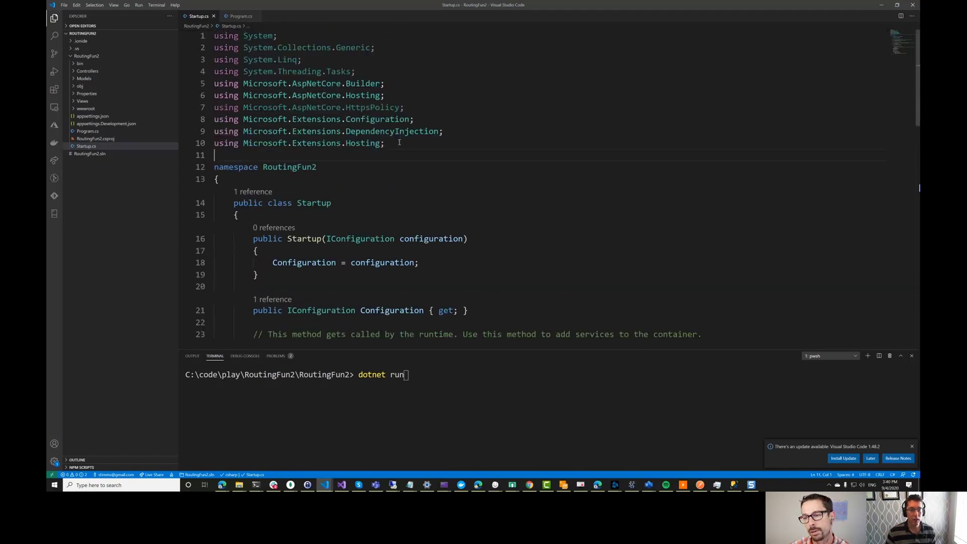
scroll("down", 3)
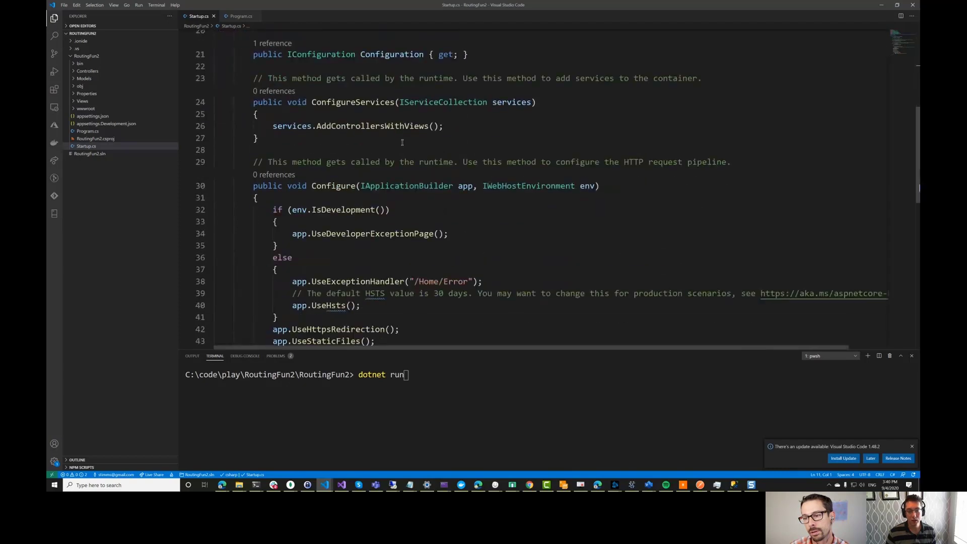
scroll("down", 3)
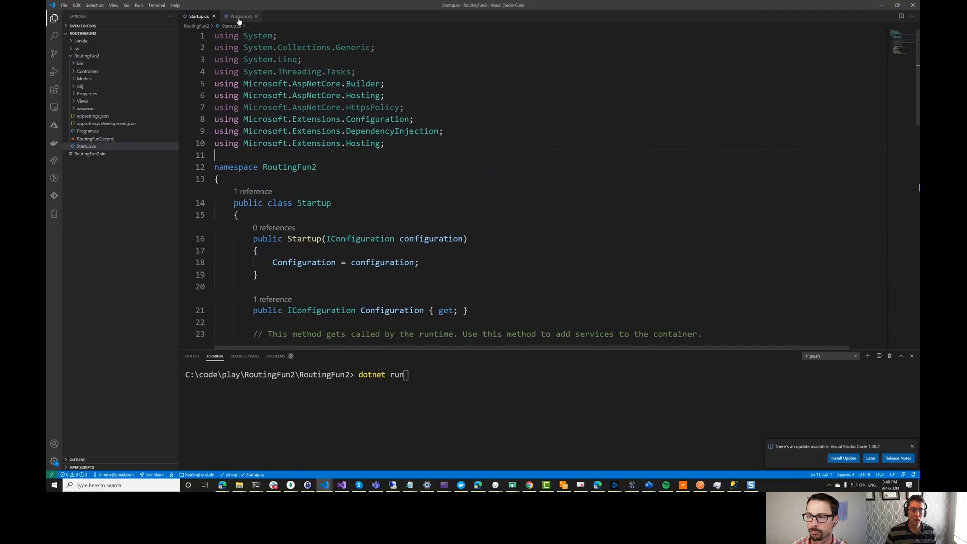
left_click(239, 16)
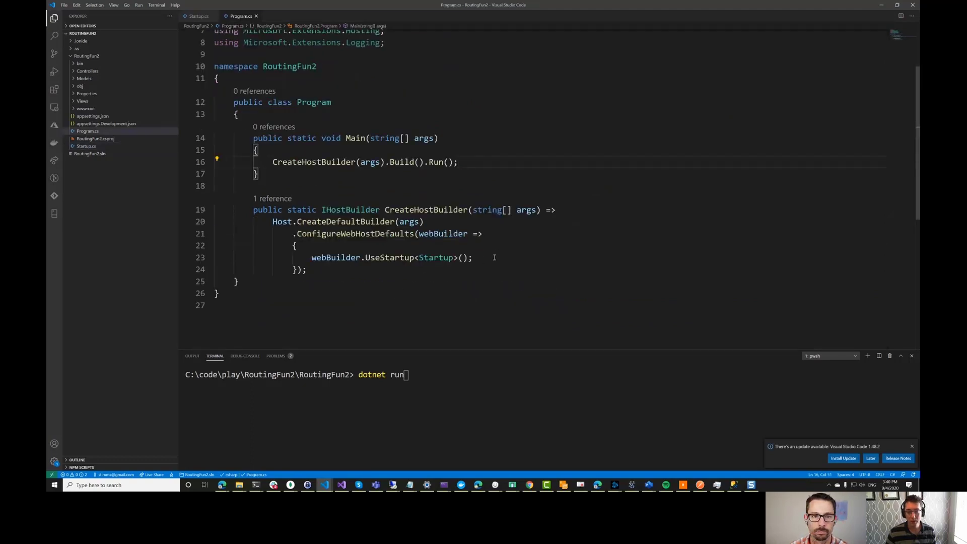
type("webBuilder.UseUrls(\"https://*.localhost:44364\");")
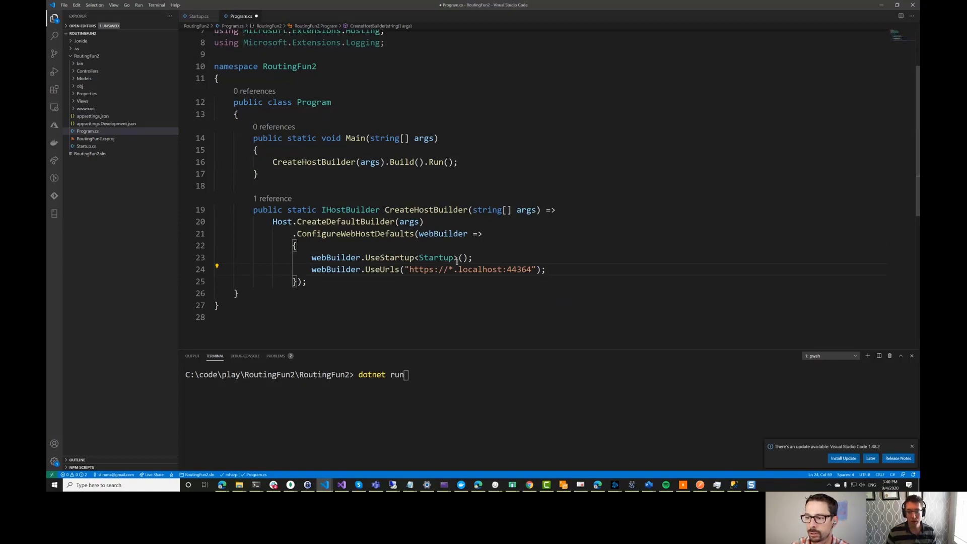
left_click_drag(456, 269, 531, 269)
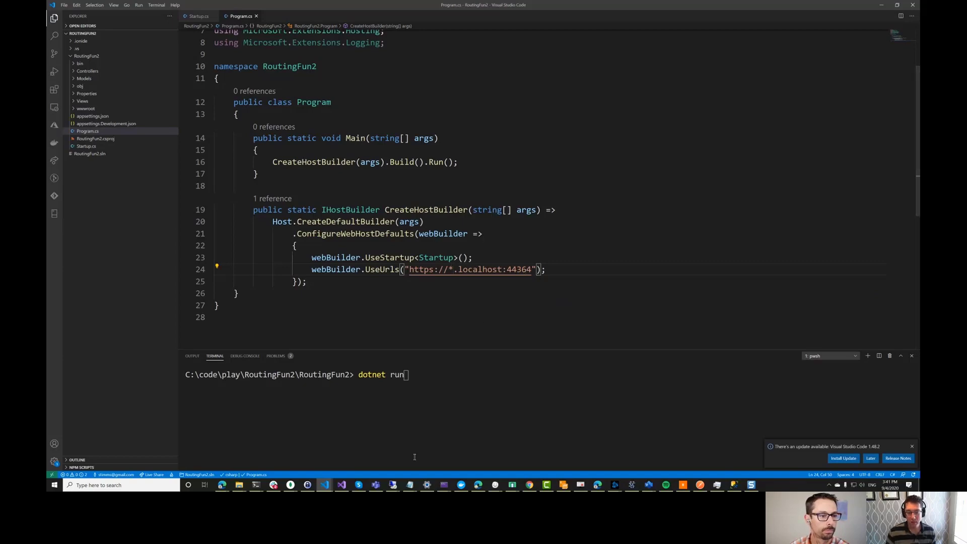
mouse_move(408, 484)
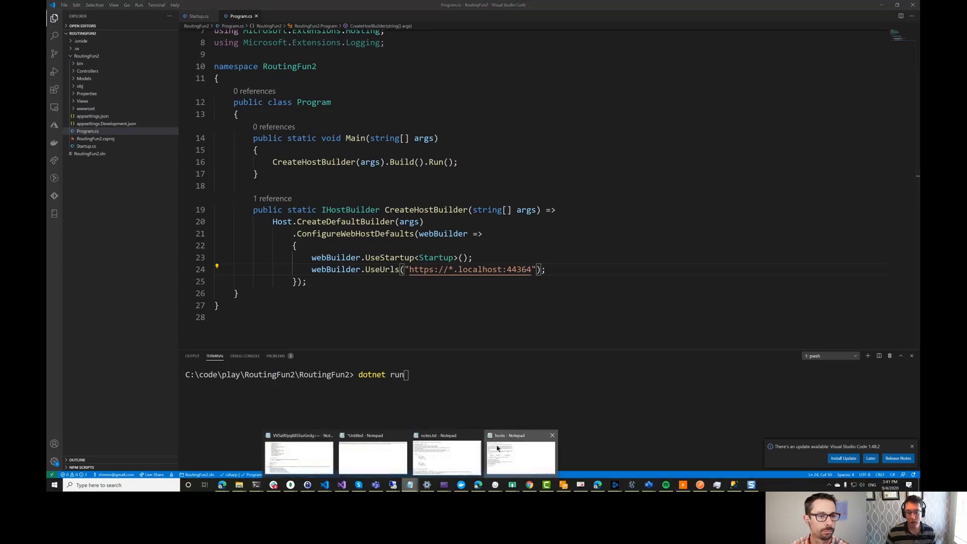
Show the Notepad hosts file mapping pig.localhost and cow.localhost to 127.0.0.1
left_click(520, 435)
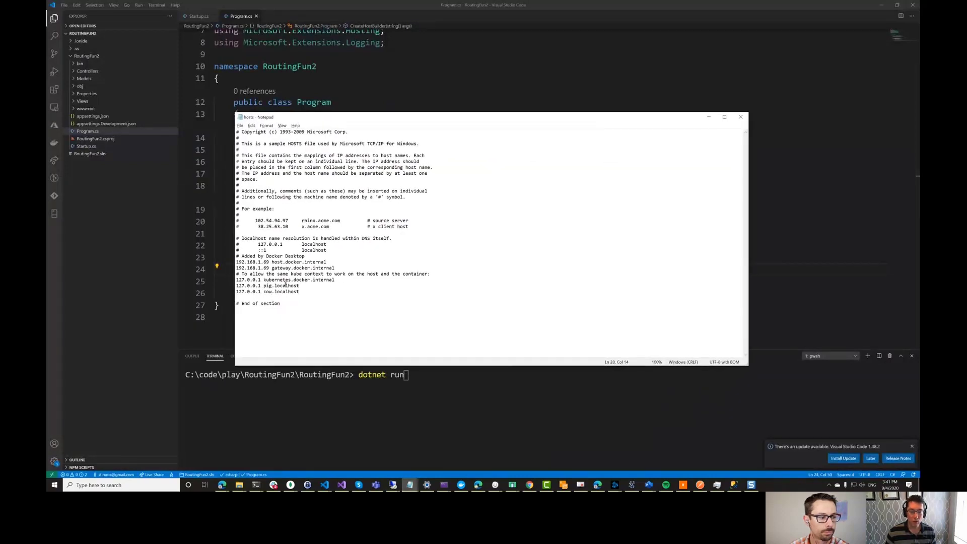
left_click_drag(236, 285, 299, 291)
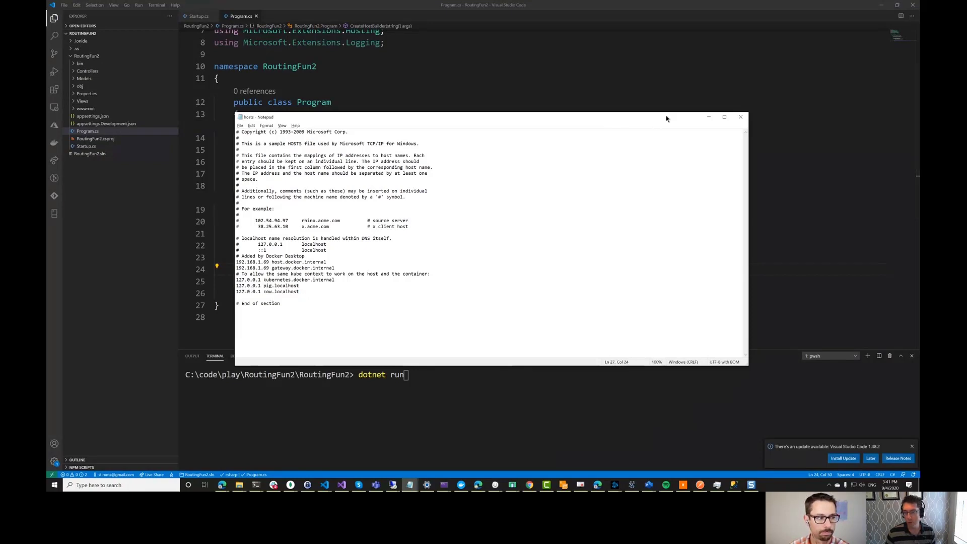
Back in VS Code, expand the Controllers folder and bring up its context menu
left_click(740, 117)
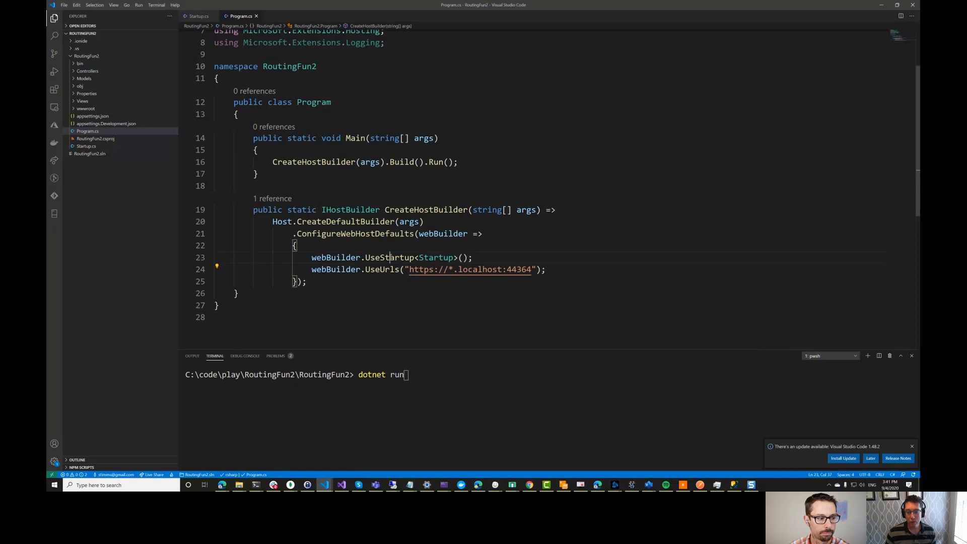
double_click(389, 257)
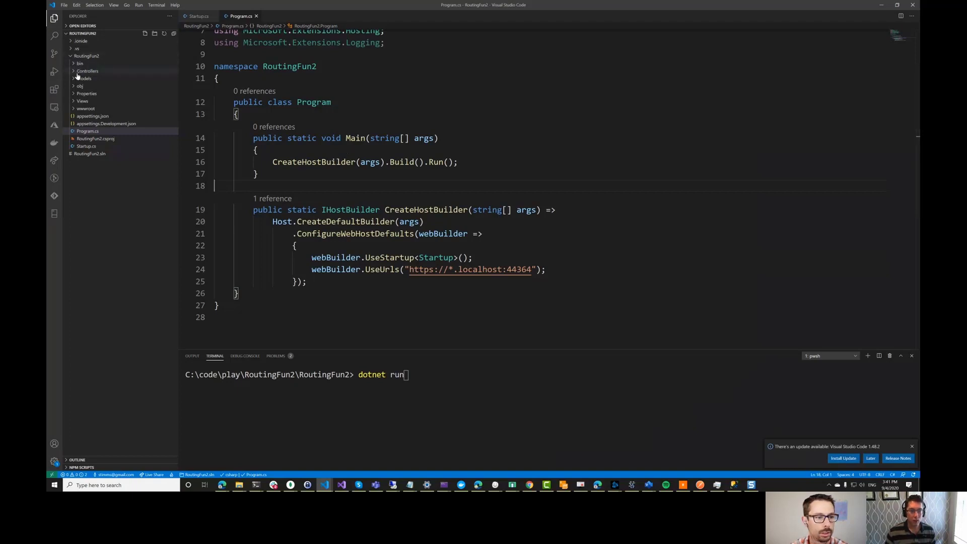
left_click(87, 70)
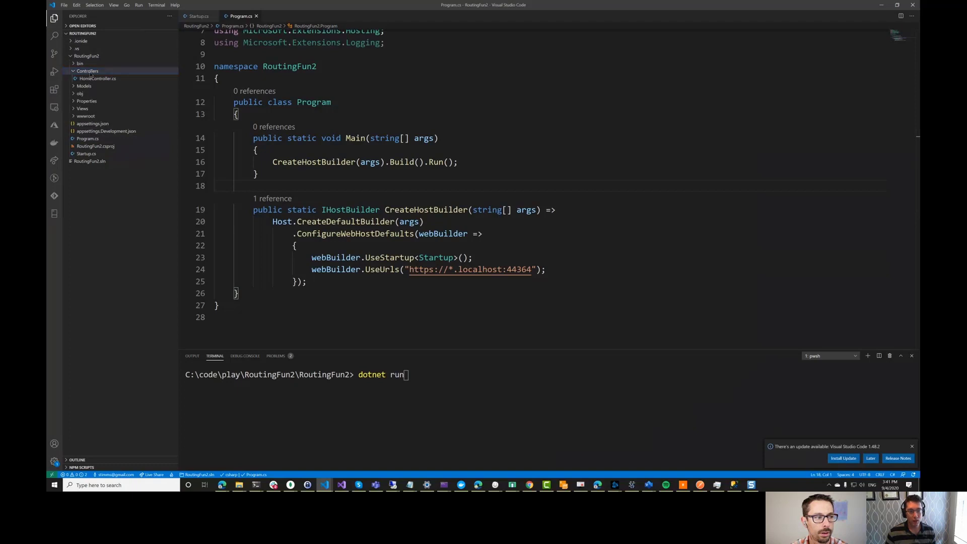
right_click(87, 70)
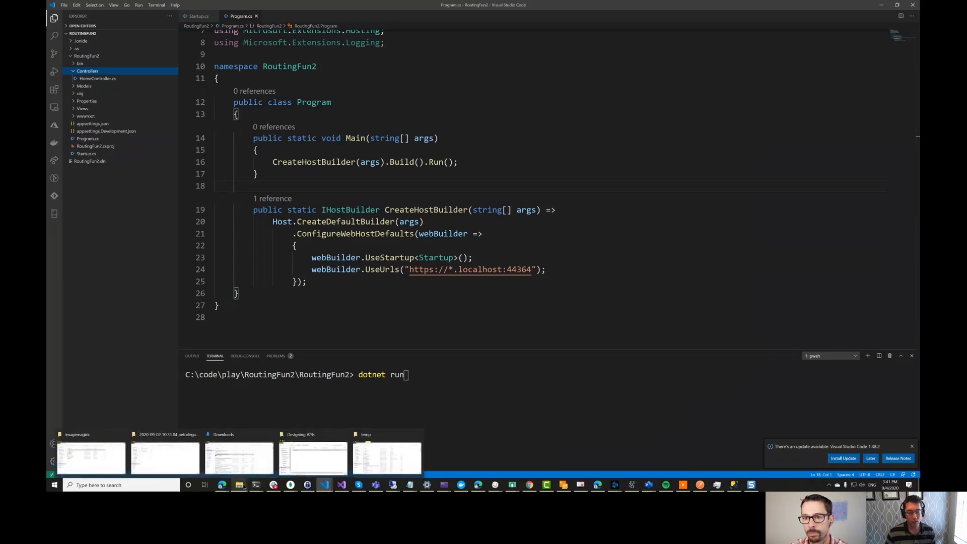
mouse_move(369, 466)
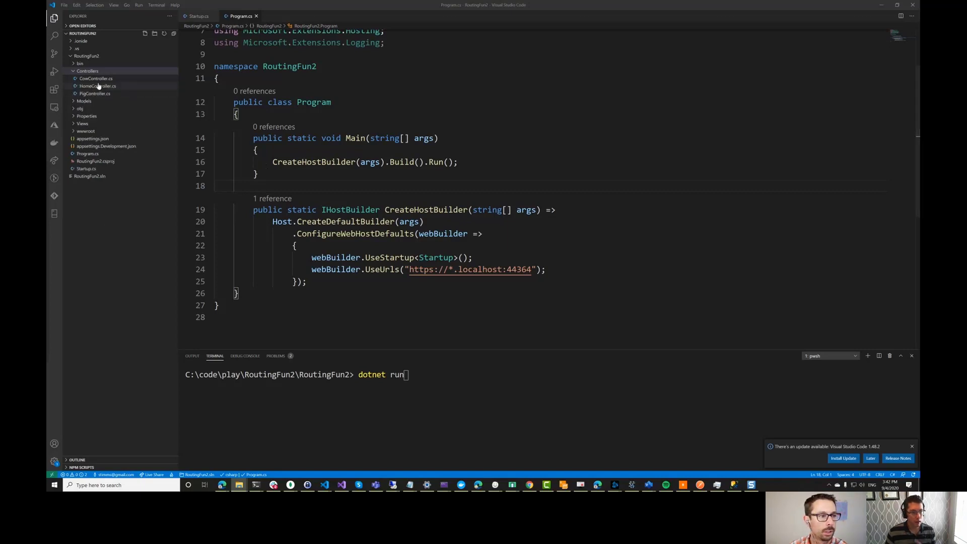
Open CowController.cs and PigController.cs, then expand the Views folder
left_click(96, 79)
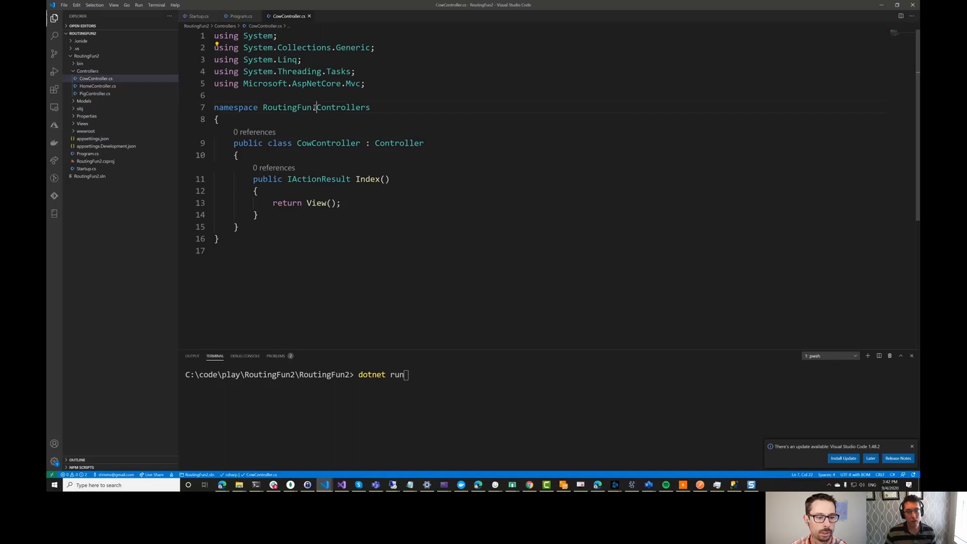
left_click(95, 94)
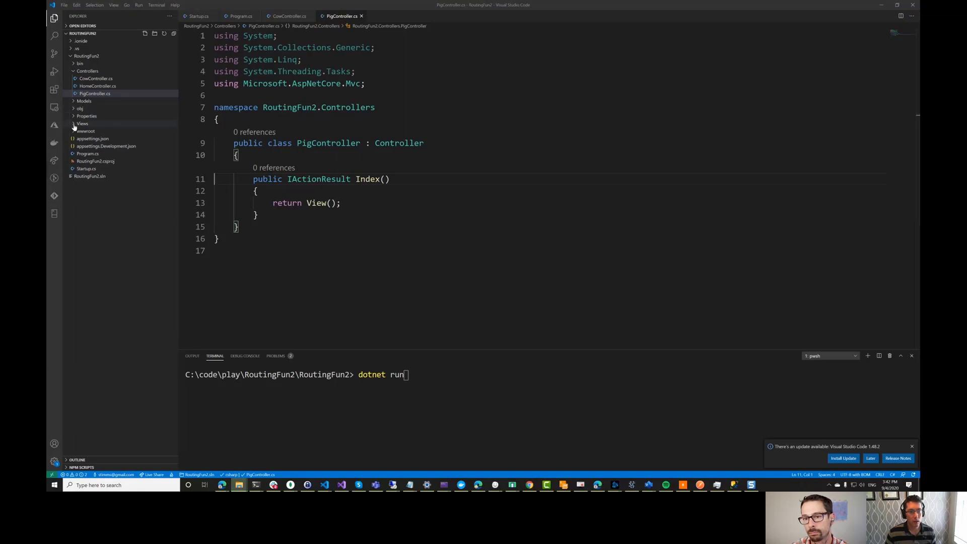
left_click(82, 123)
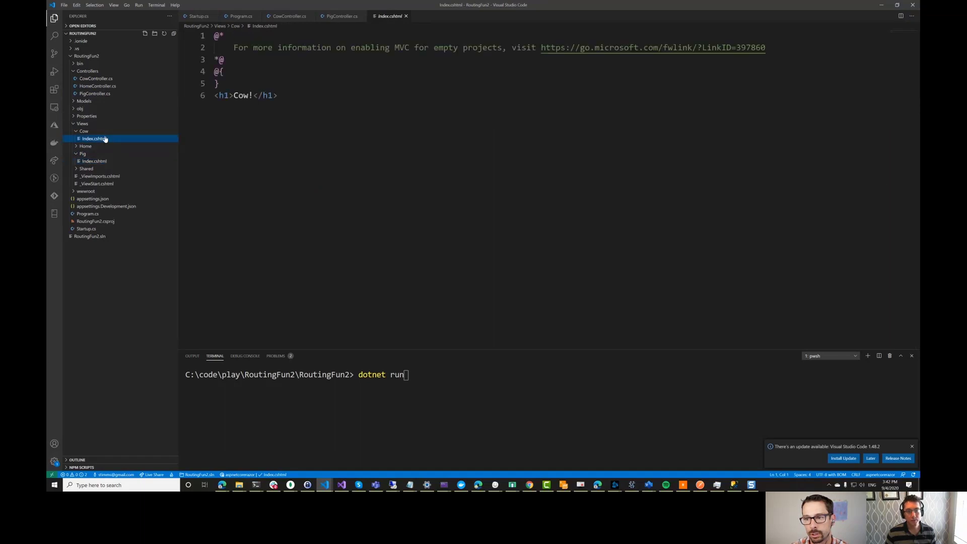
mouse_move(199, 16)
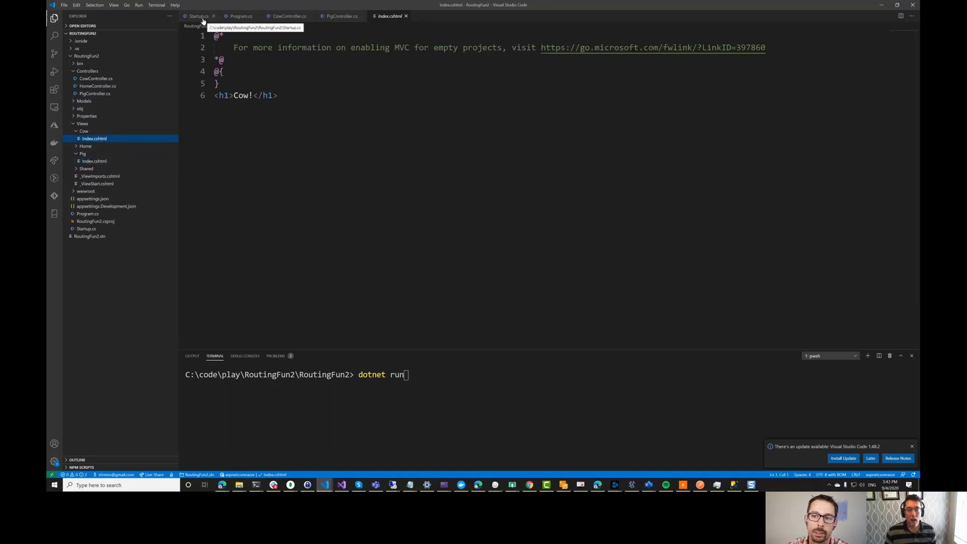
Switch to Startup.cs and scroll down to the MapControllerRoute endpoint setup
left_click(197, 16)
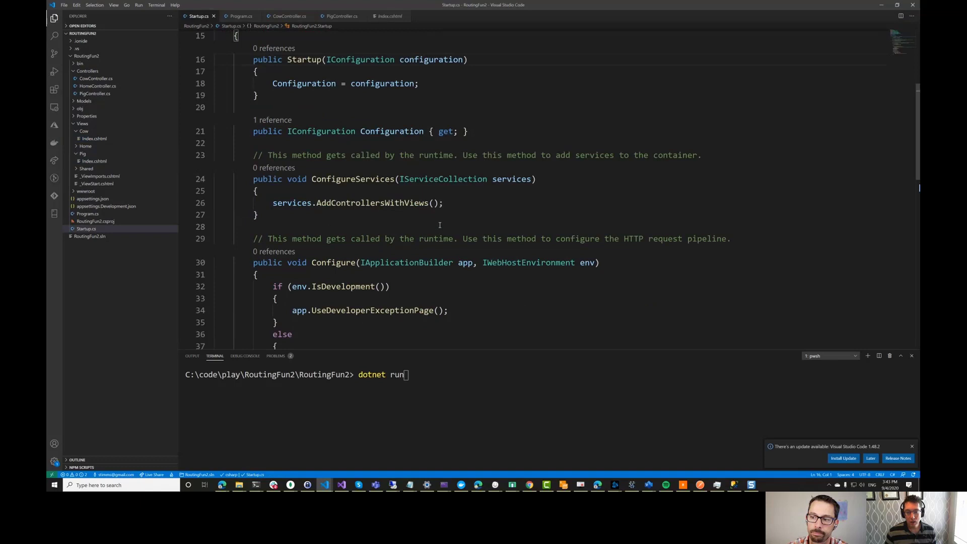
scroll("down", 3)
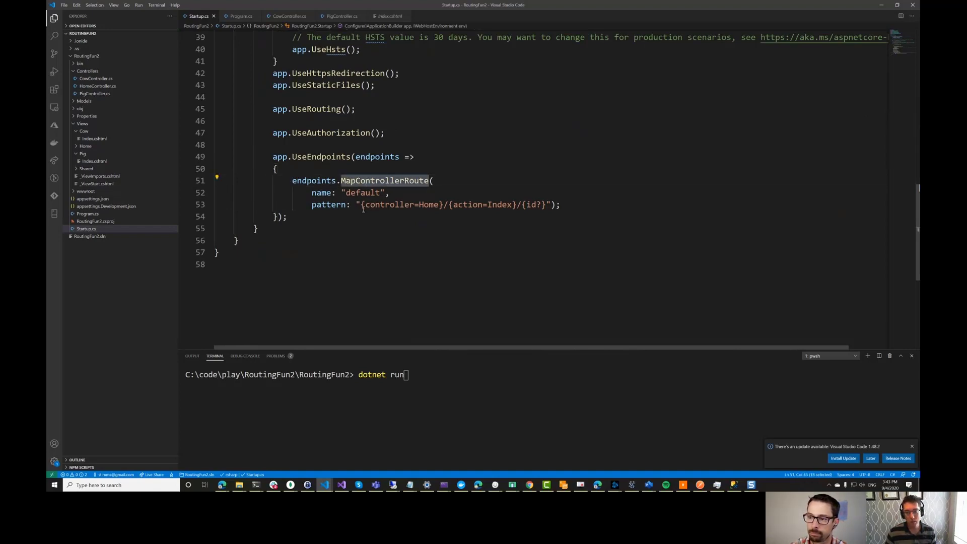
double_click(467, 204)
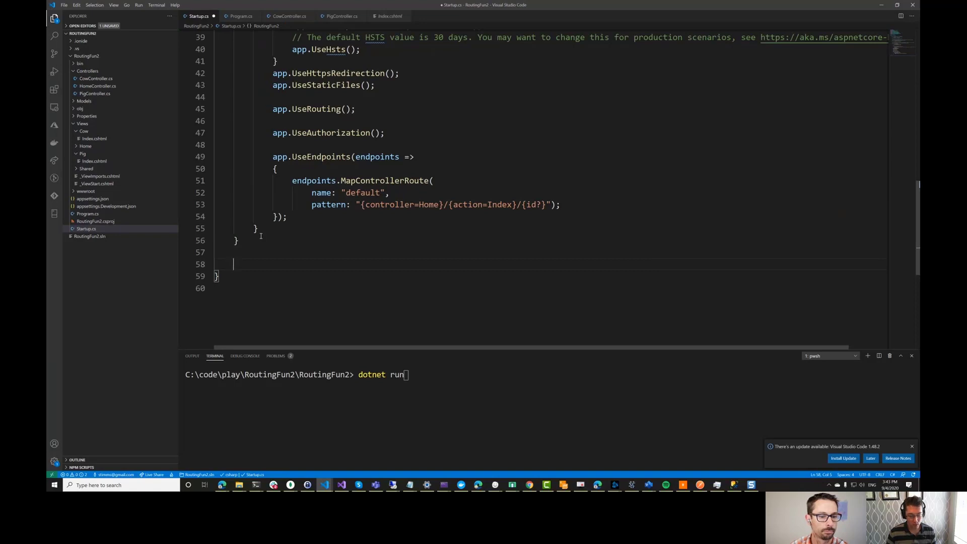
Paste the SubdomainRouteTransformer class into Startup.cs, add a '// co -> cow' comment, and save
key("ctrl+shift+v")
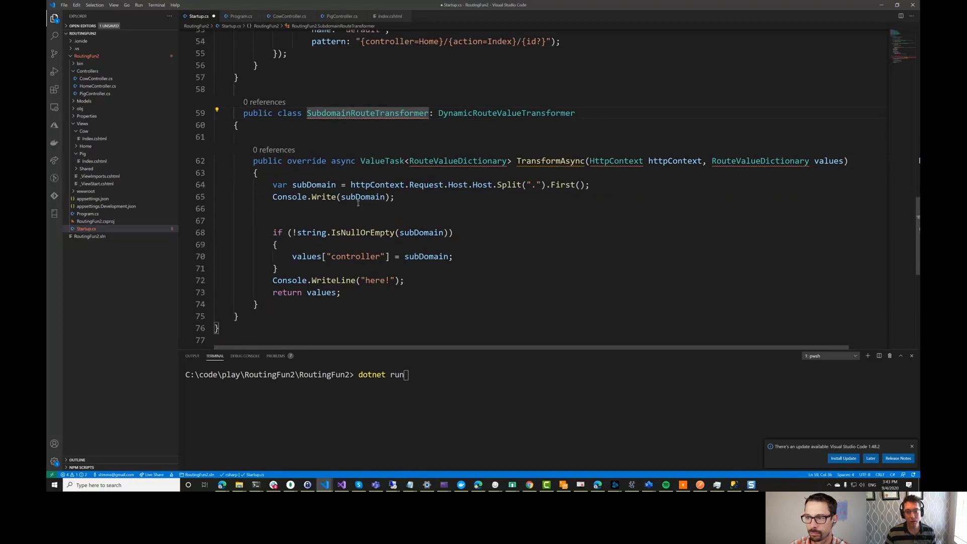
double_click(505, 113)
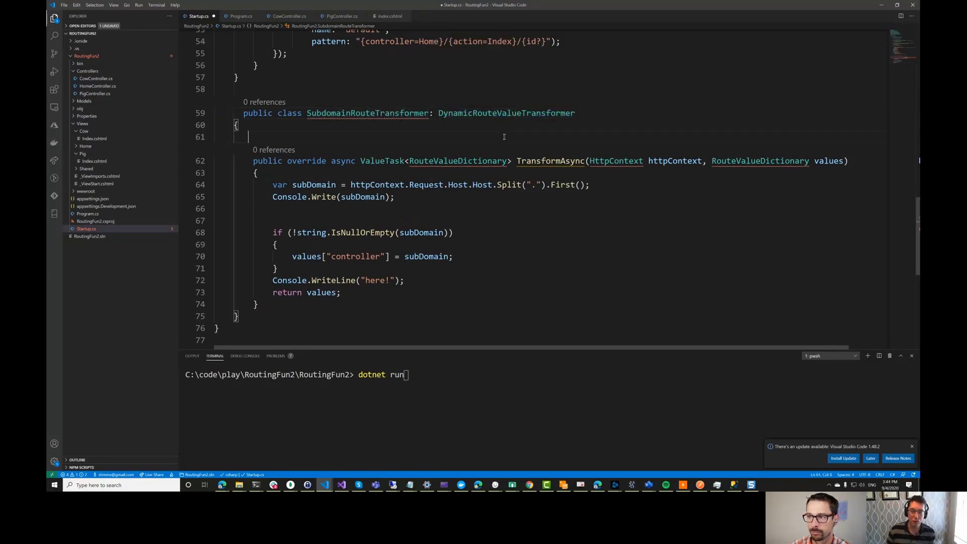
mouse_move(374, 127)
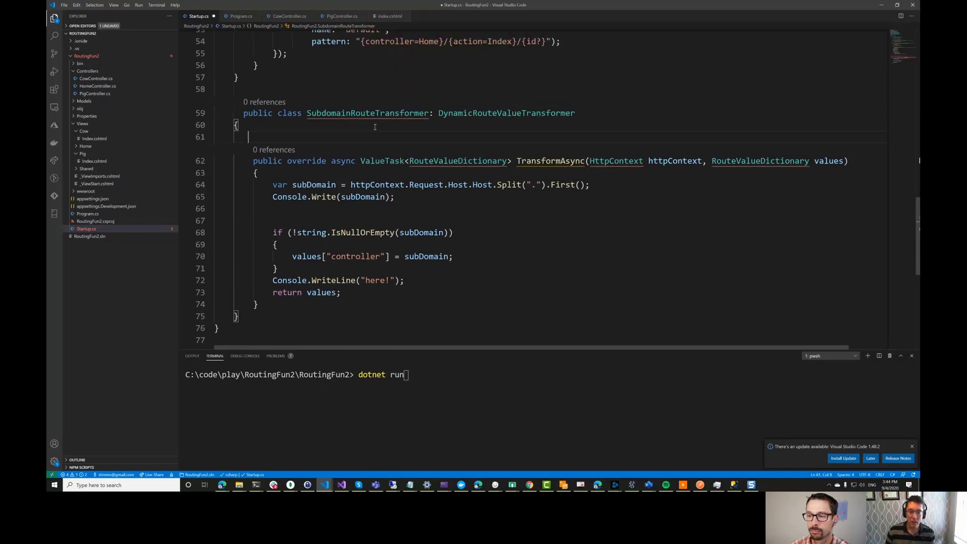
mouse_move(368, 113)
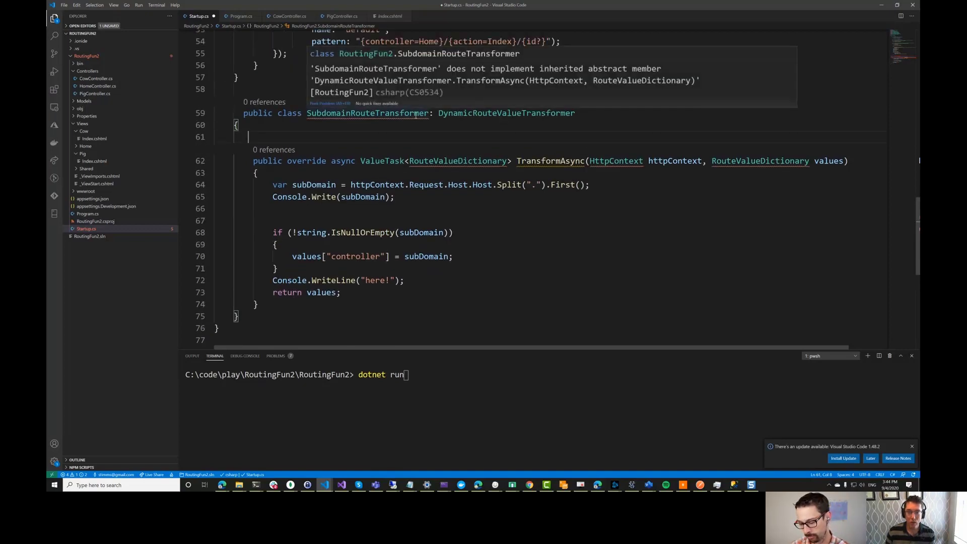
mouse_move(431, 167)
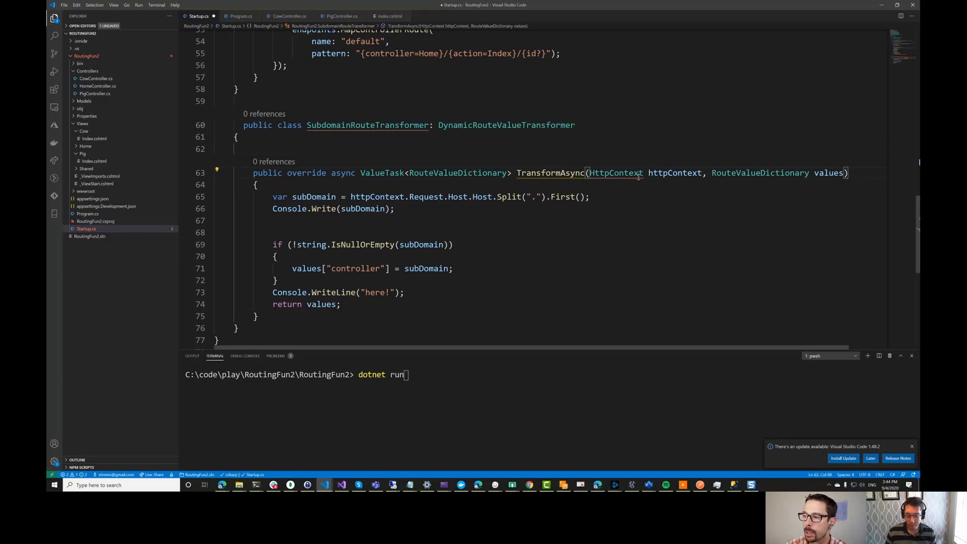
scroll("down", 3)
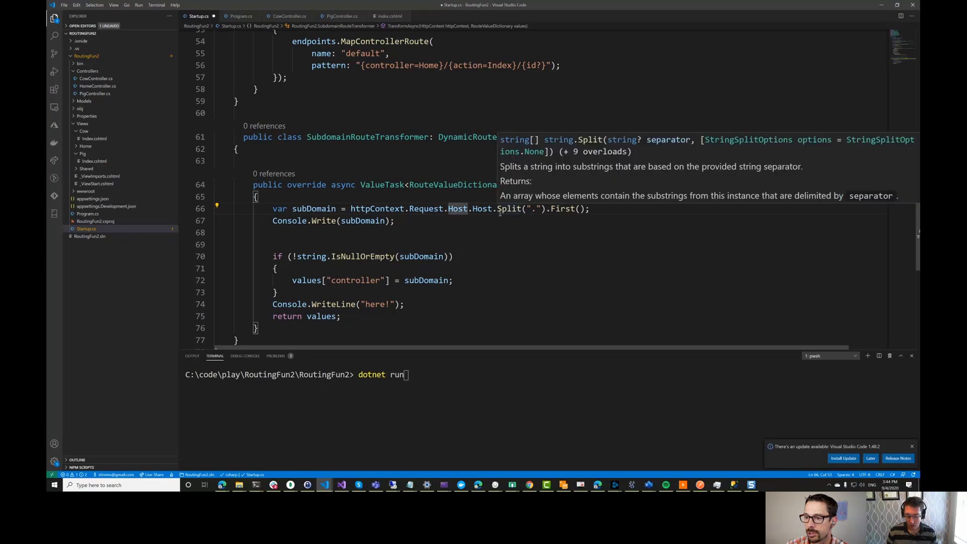
type(".")
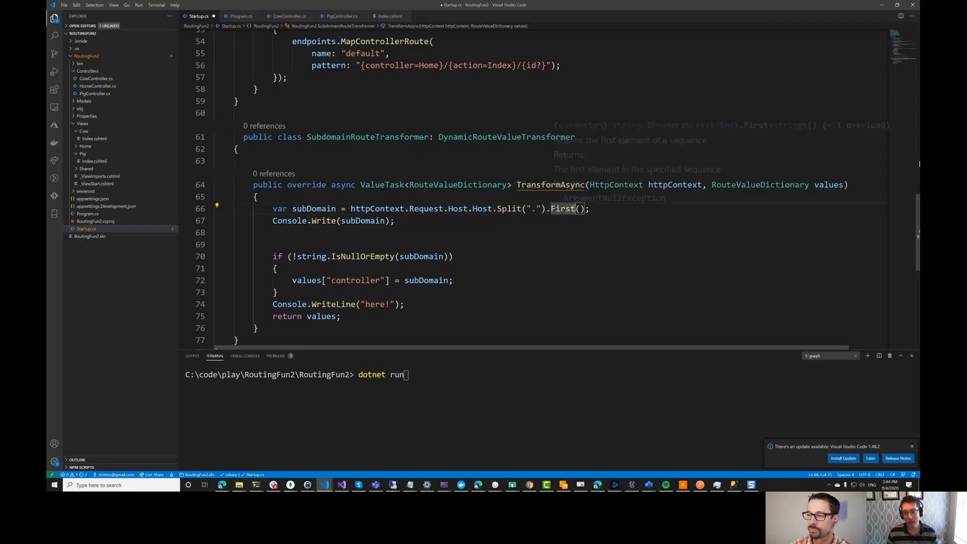
type("//cow.localhost")
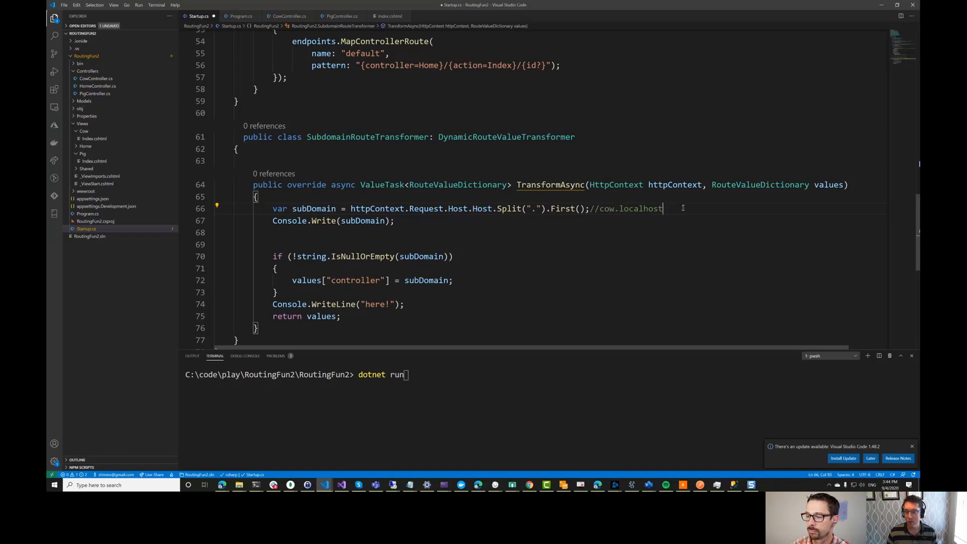
type("-> cow")
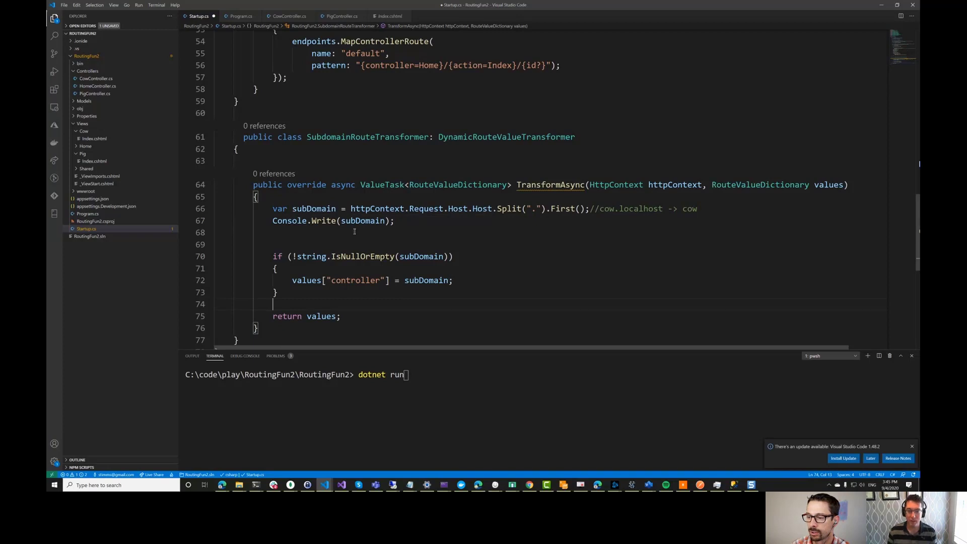
mouse_move(421, 255)
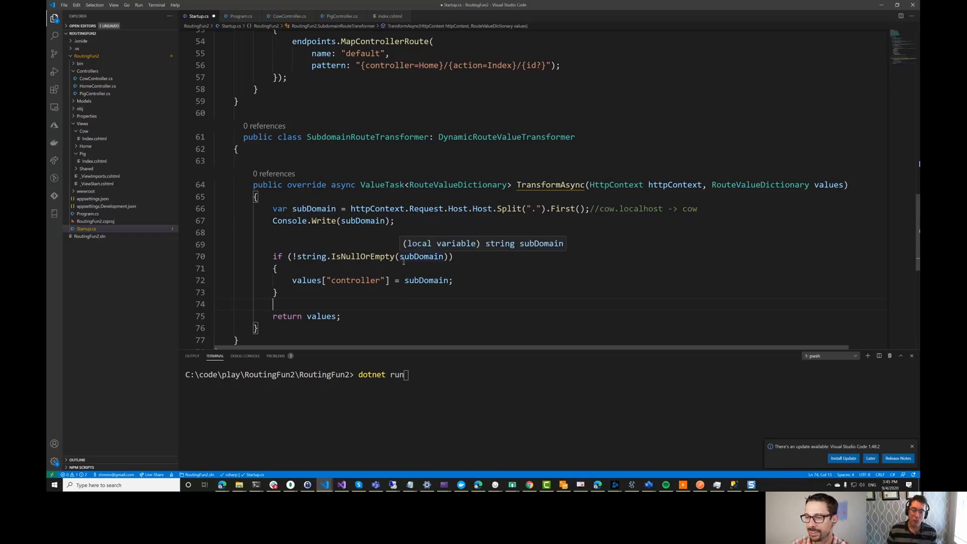
double_click(421, 256)
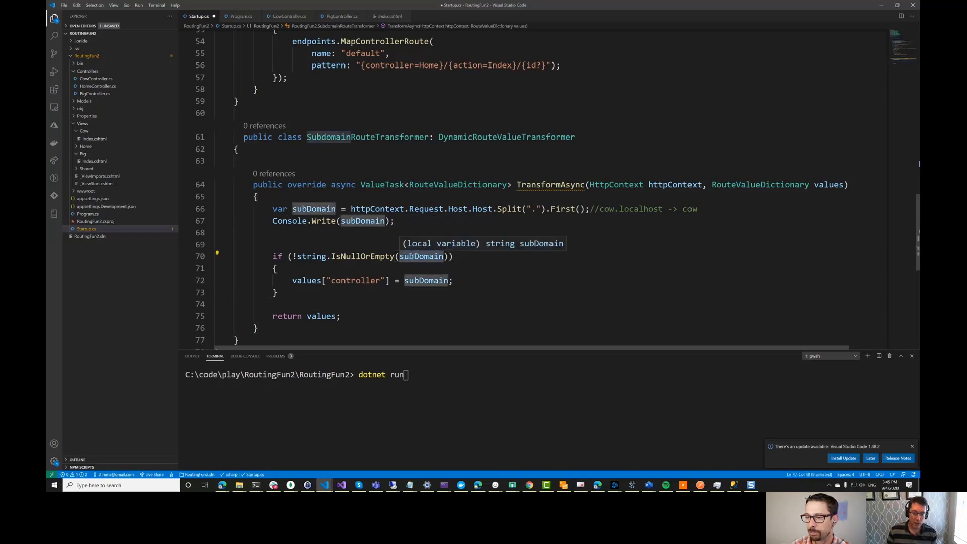
mouse_move(363, 231)
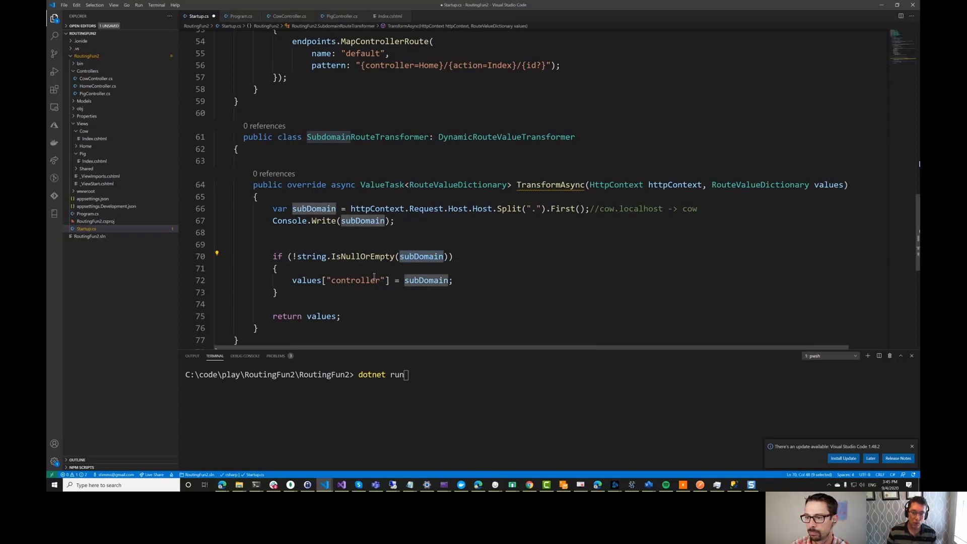
double_click(356, 280)
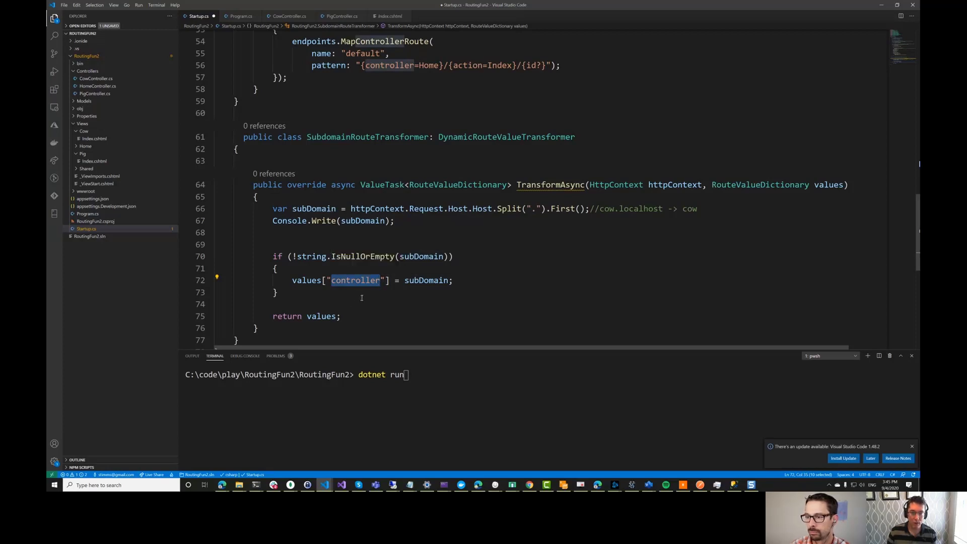
key("ctrl+s")
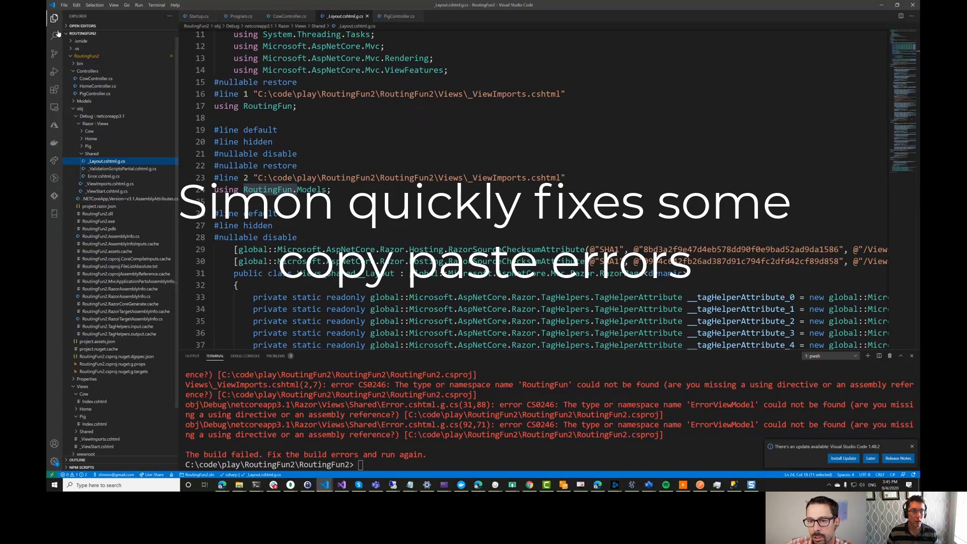
Replace RoutingFun with RoutingFun2 via project search, then allow the app through the firewall
left_click(54, 35)
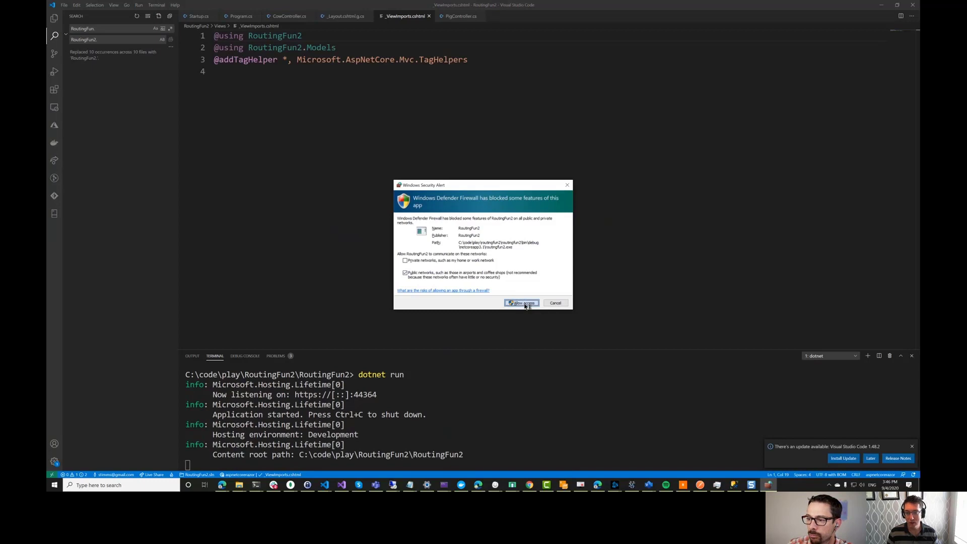
left_click(521, 302)
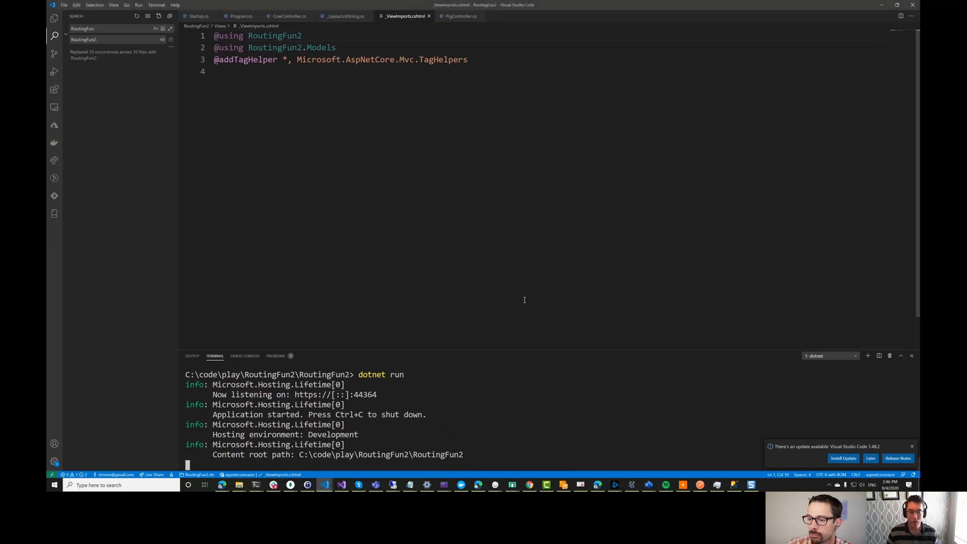
key("alt+tab")
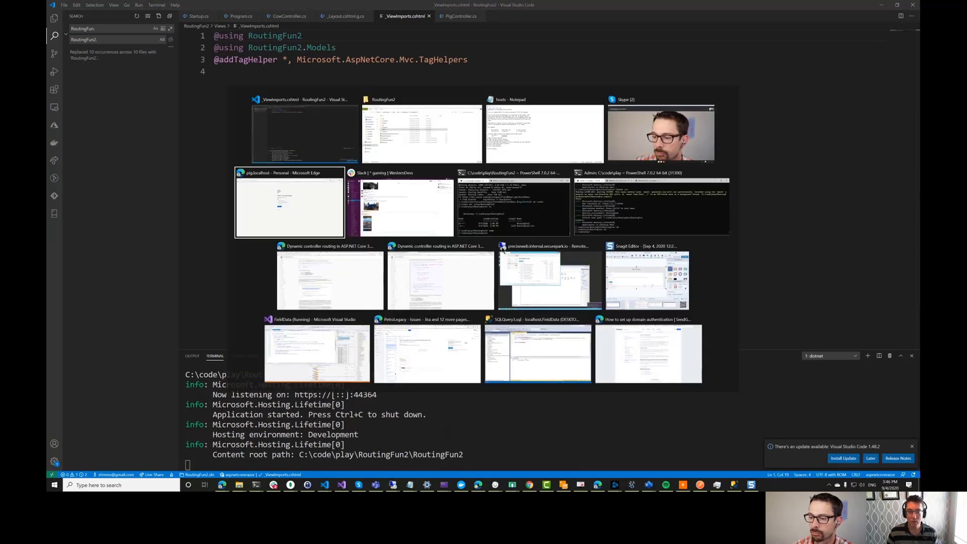
left_click(289, 203)
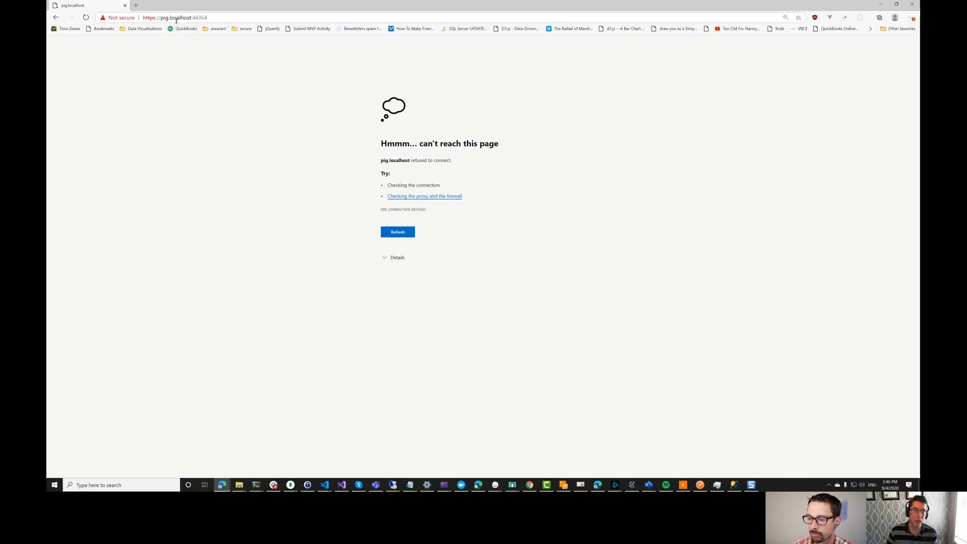
left_click(397, 231)
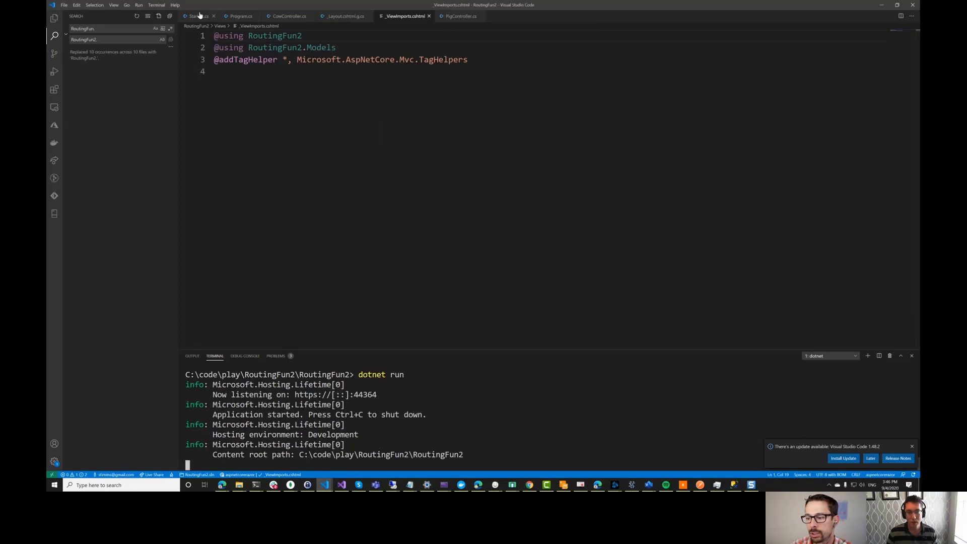
Change MapControllerRoute to MapDynamicControllerRoute<SubdomainRouteTransformer> in Startup.cs, dropping the argument labels
left_click(197, 16)
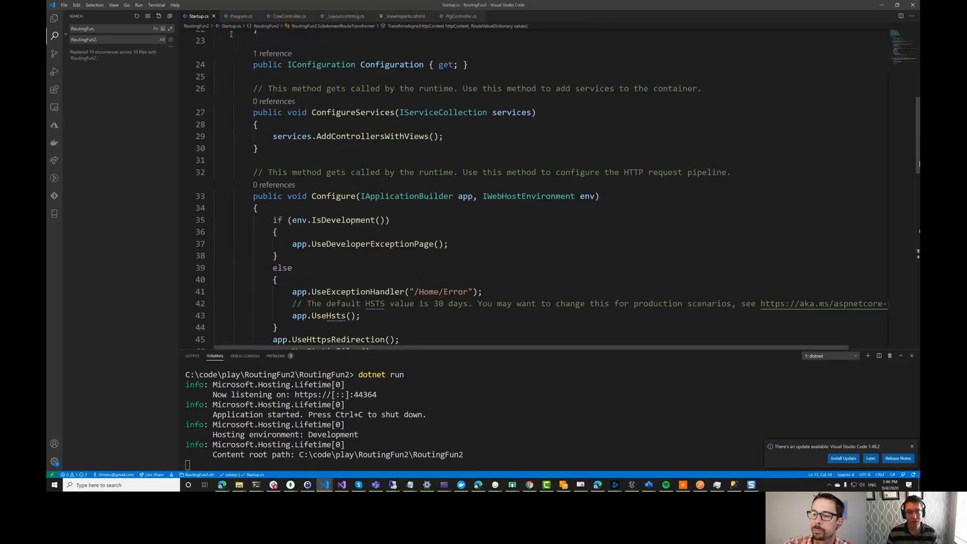
scroll("down", 3)
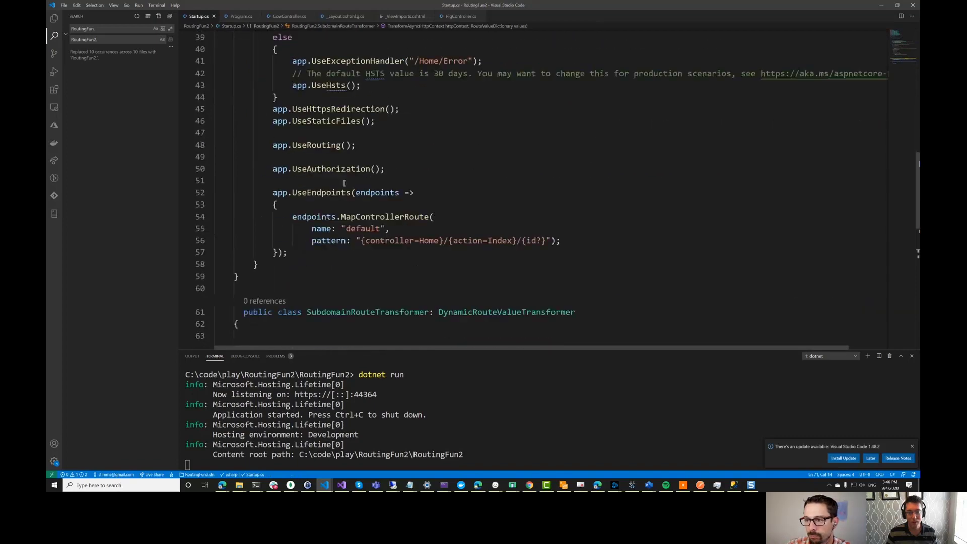
scroll("down", 3)
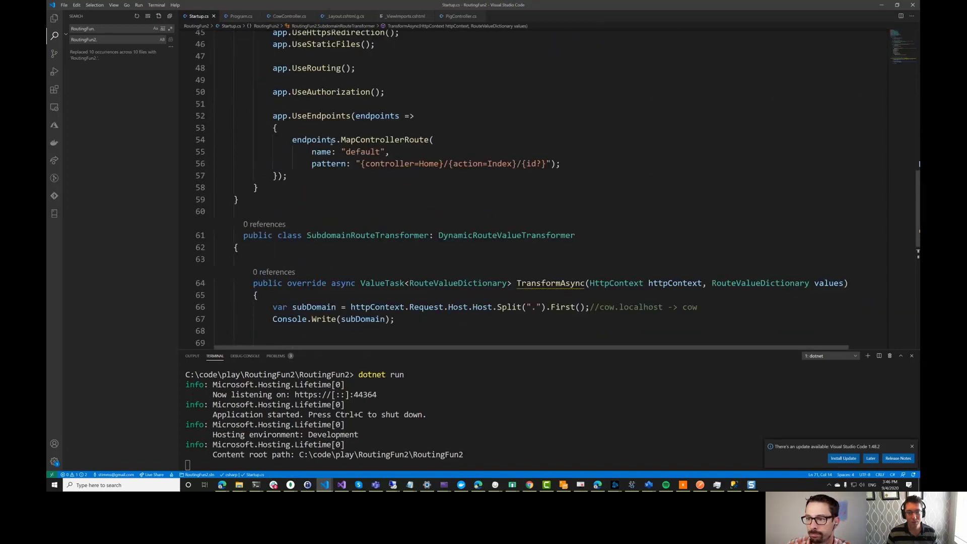
double_click(384, 139)
type("Dynamic")
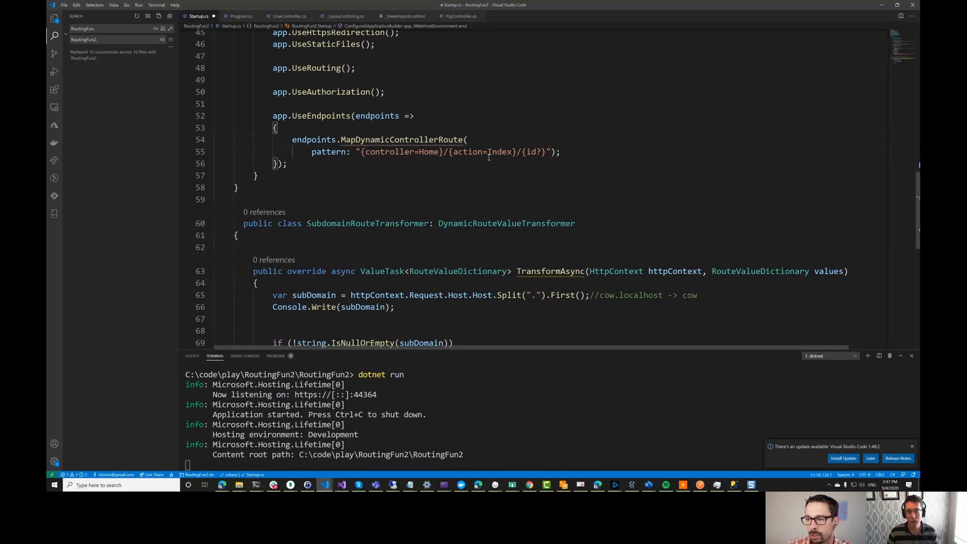
double_click(327, 152)
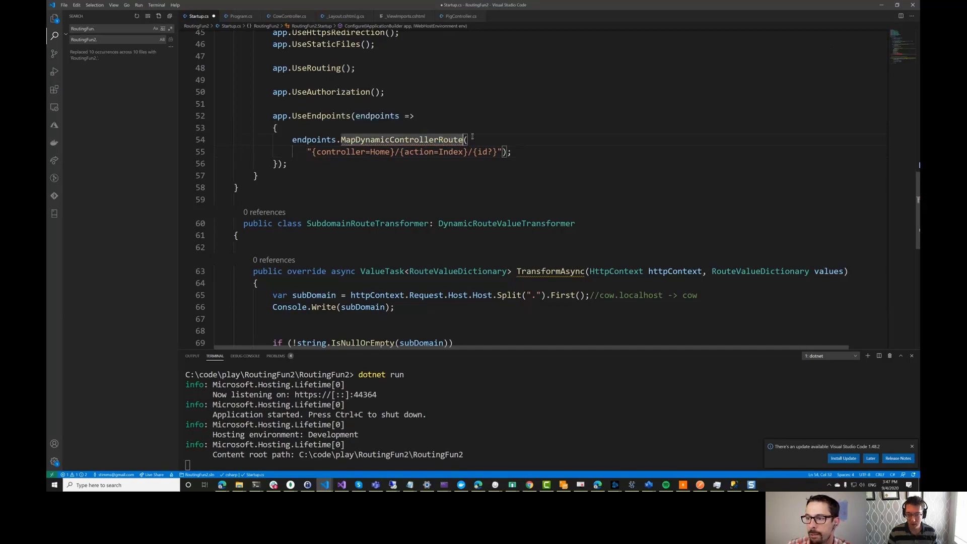
type("<Sub>")
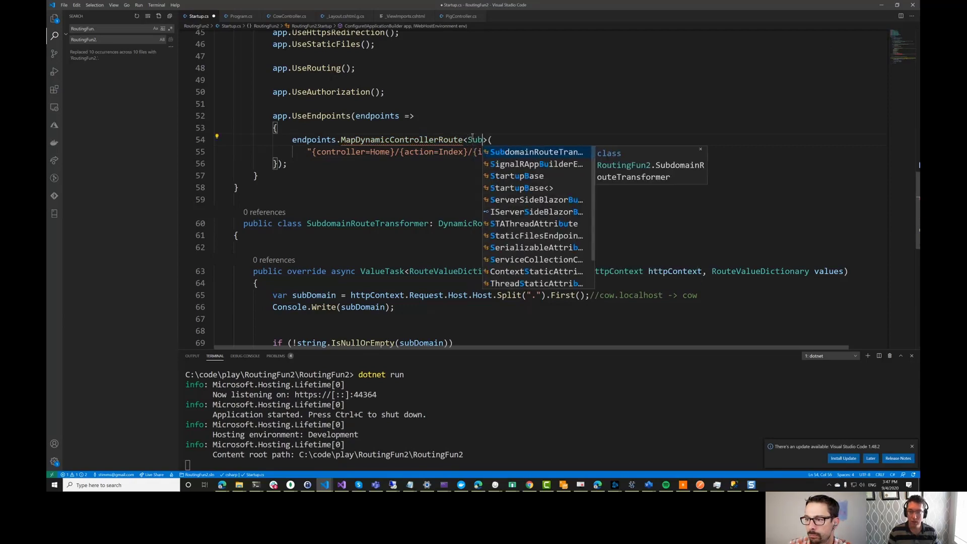
key("Tab")
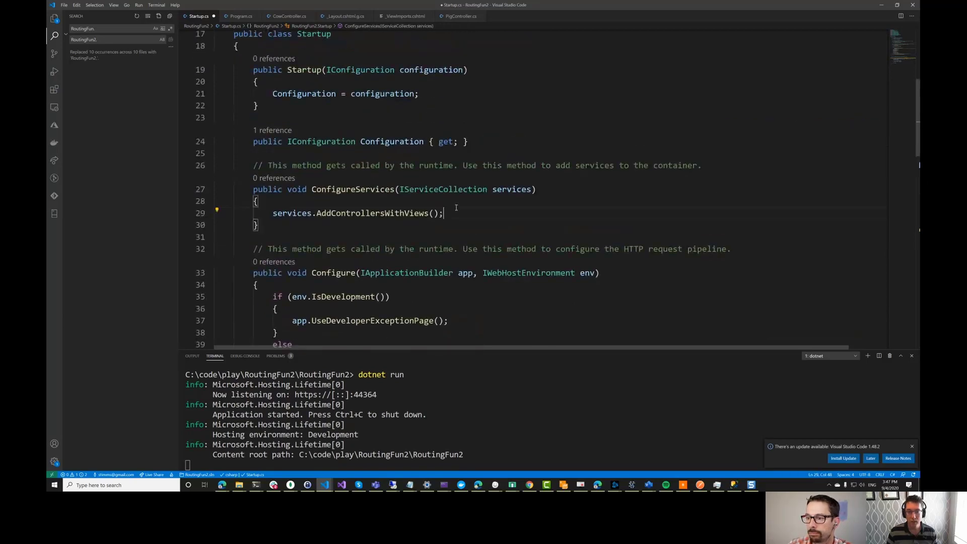
Add services.AddSingleton<SubdomainRouteTransformer>(); after AddControllersWithViews in ConfigureServices
type("ser")
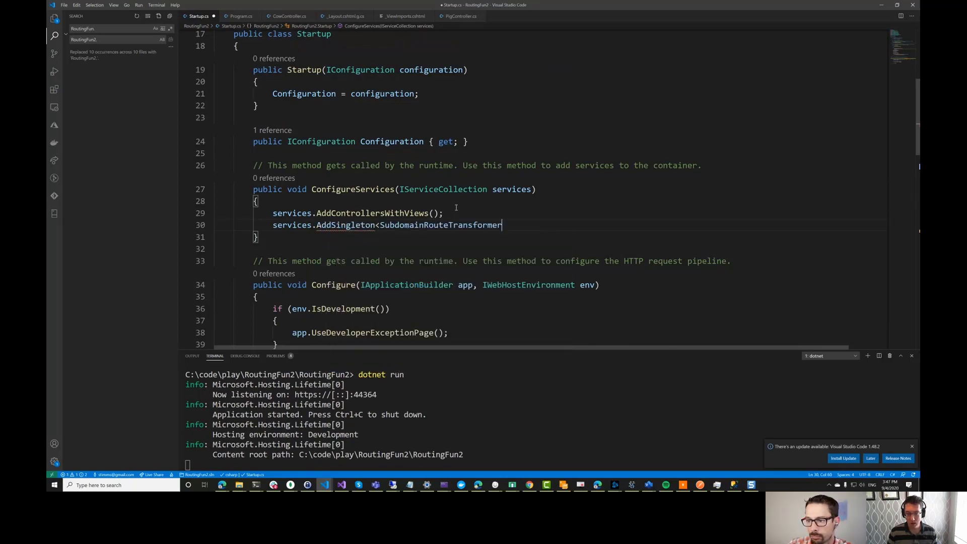
type(">();")
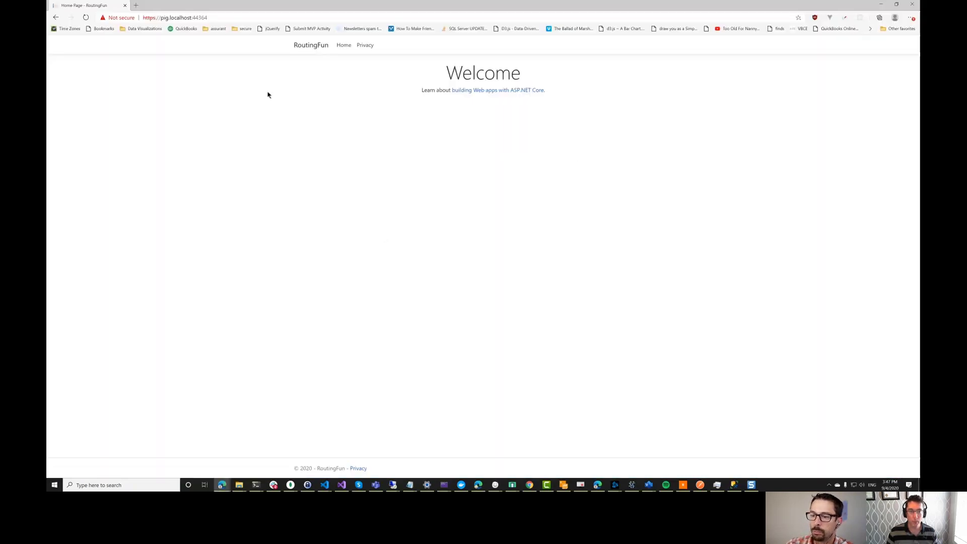
Visit pig.localhost, cow.localhost and donkey.localhost on port 44364, bypassing donkey's certificate warning
left_click(86, 17)
type("cow")
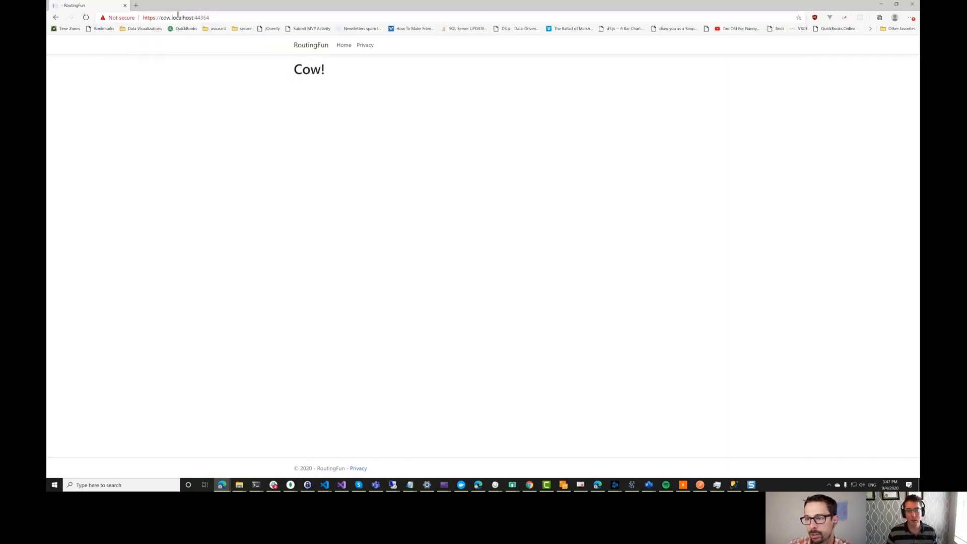
double_click(165, 17)
type("donkey")
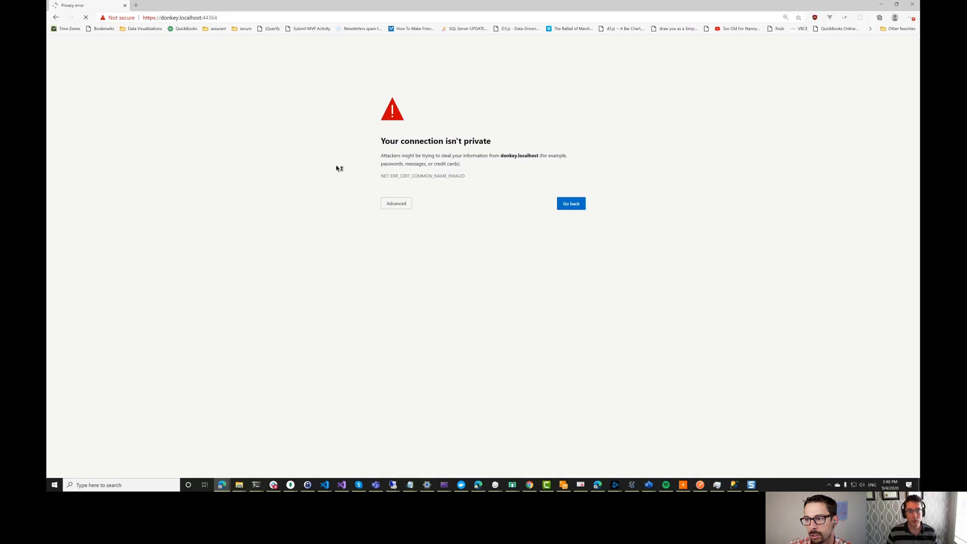
left_click(396, 203)
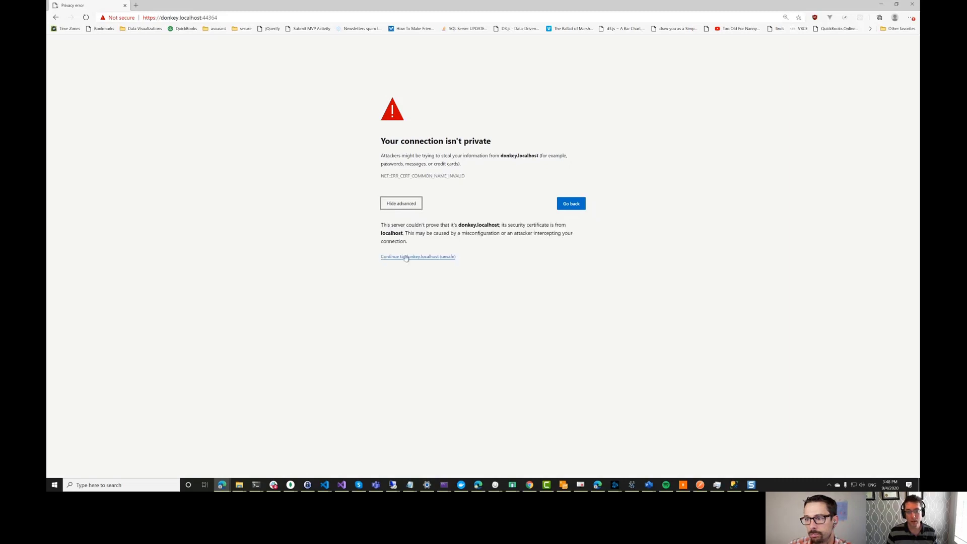
left_click(417, 257)
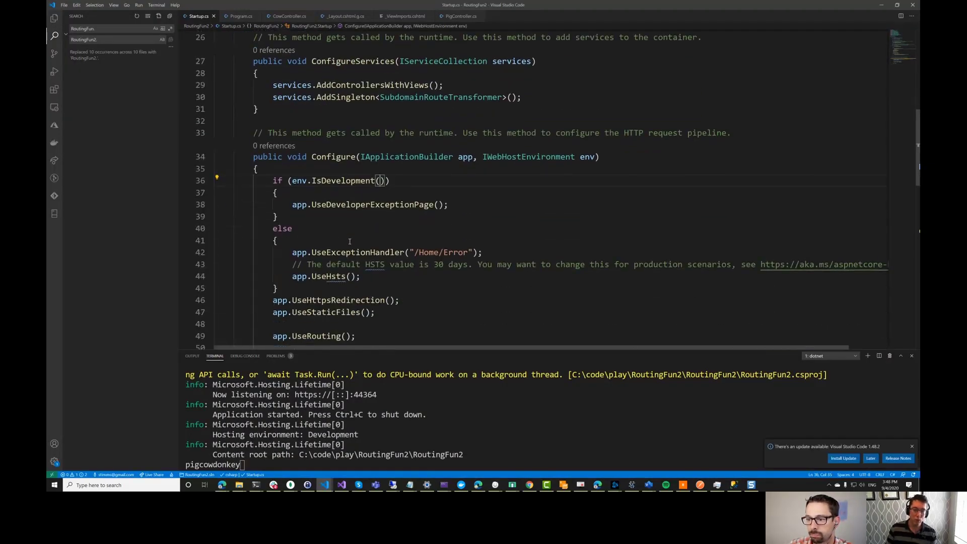
In Startup.cs UseEndpoints, type 'area' at the start of the dynamic controller route pattern
scroll("down", 3)
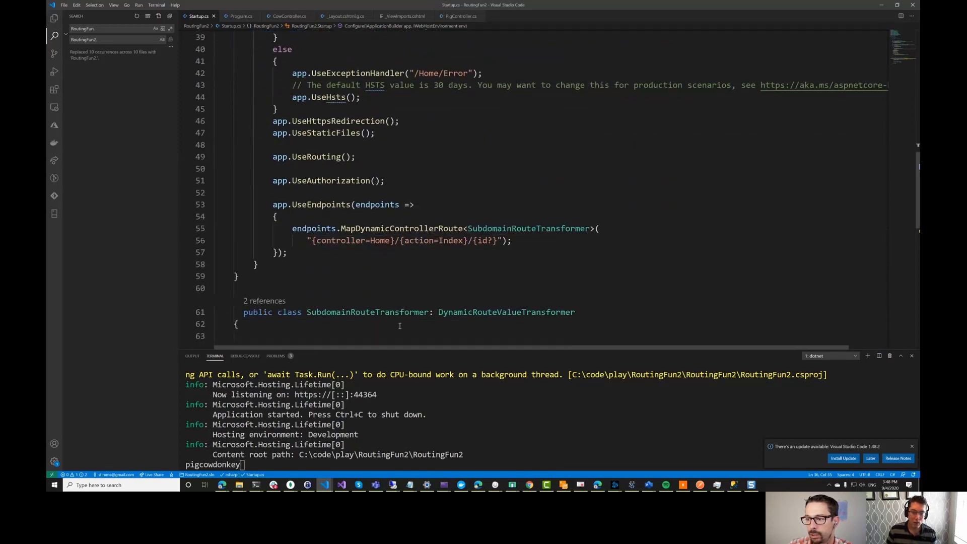
scroll("down", 3)
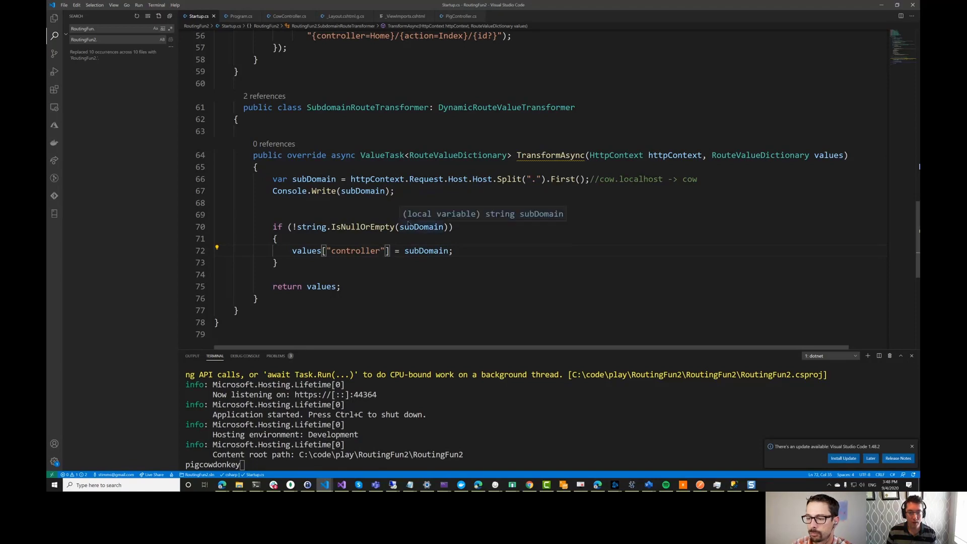
mouse_move(402, 219)
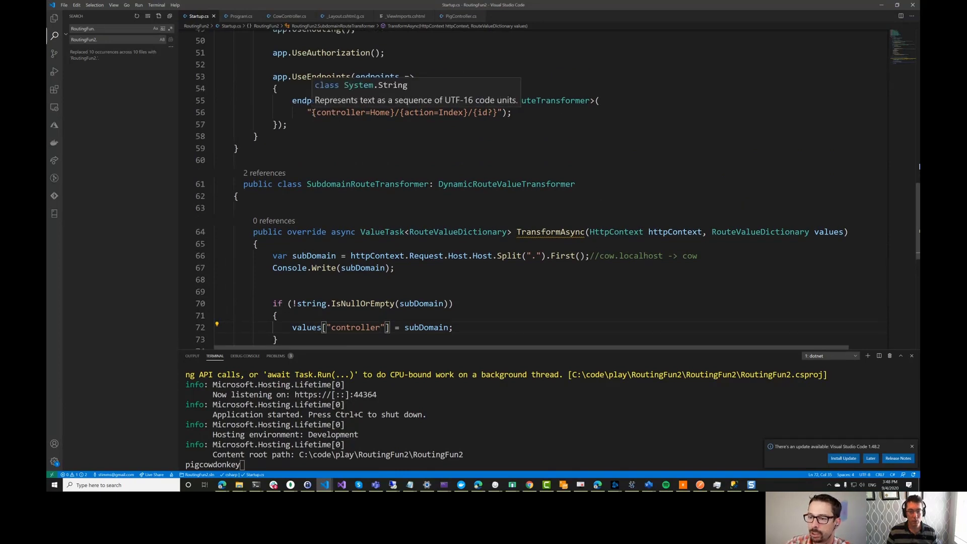
type("area")
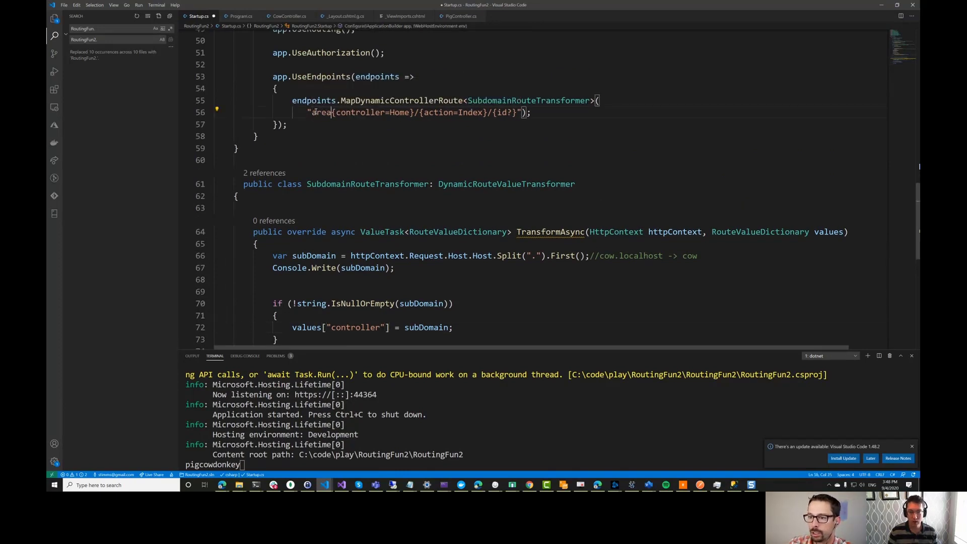